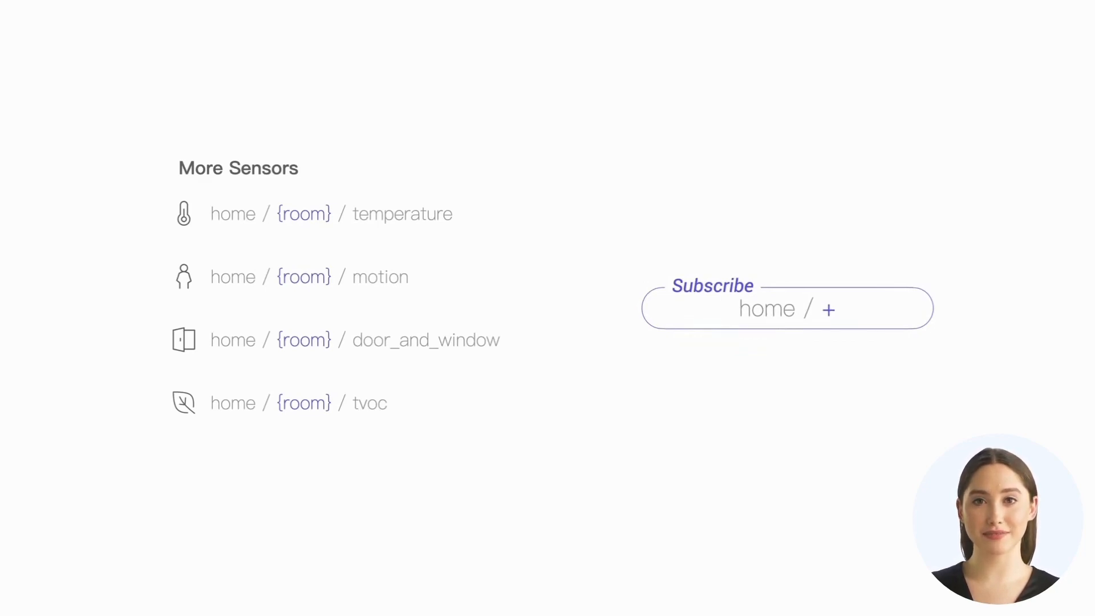
left_click(829, 309)
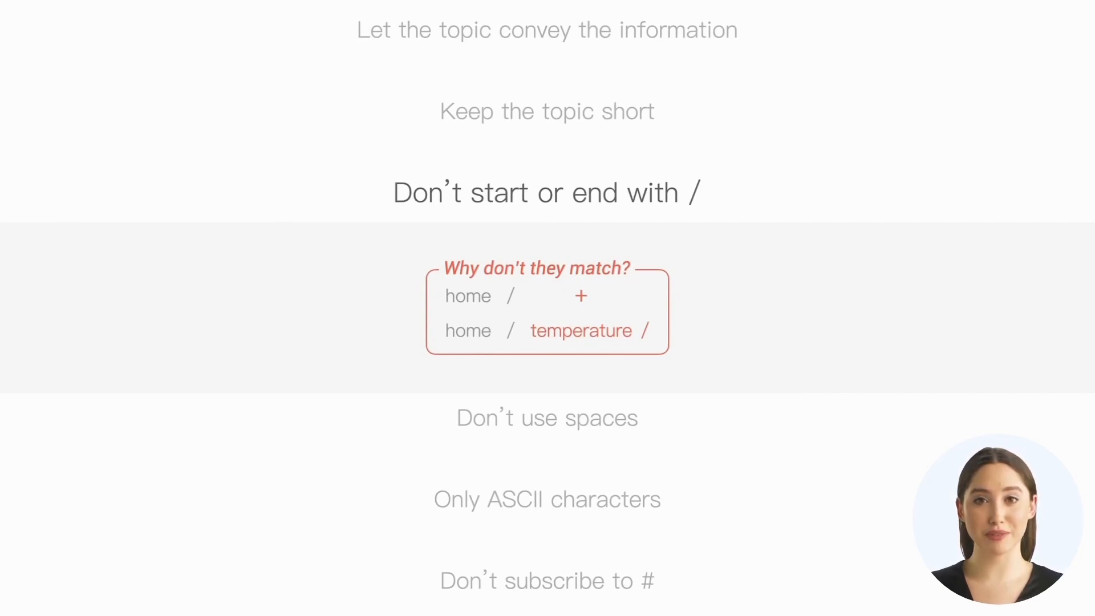
scroll("down", 3)
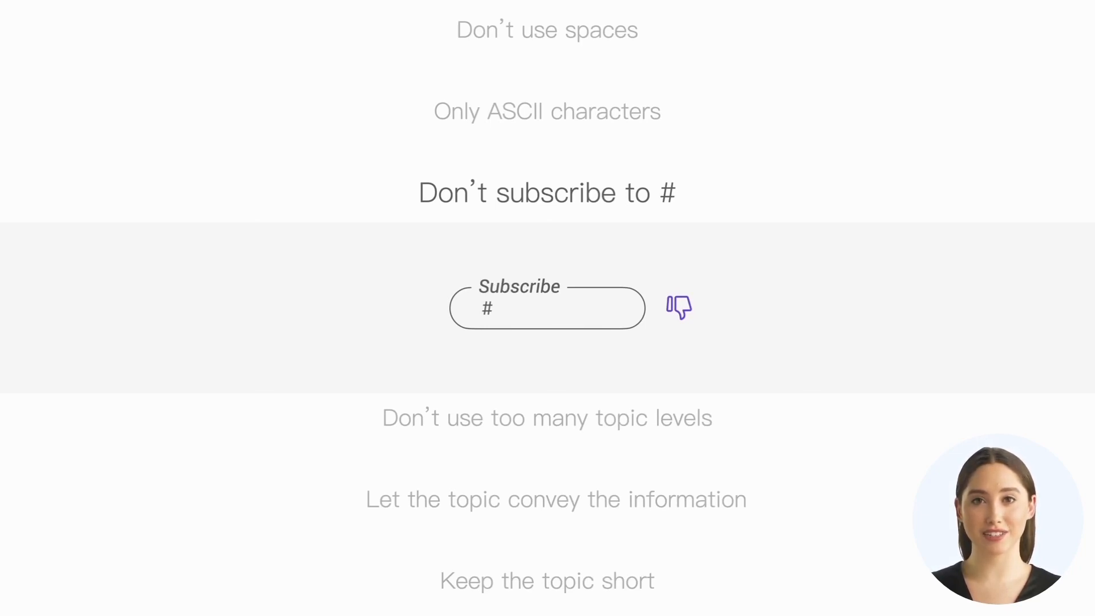
scroll("down", 3)
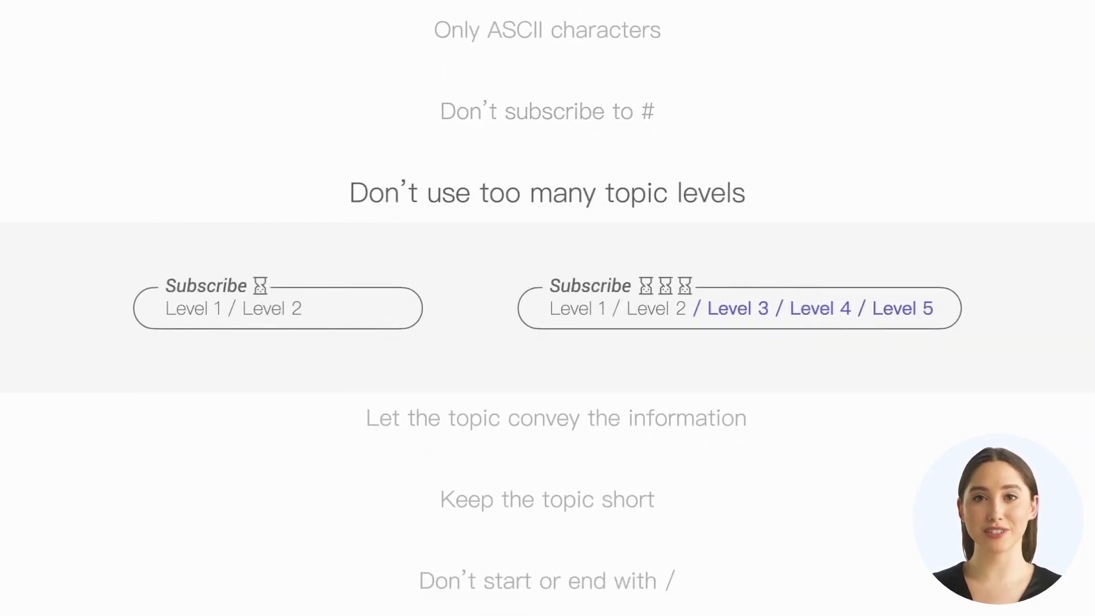